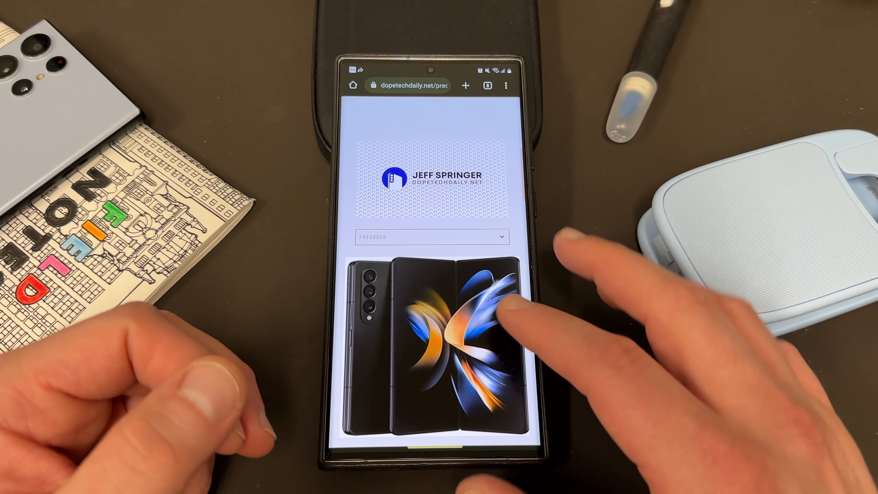
- Scroll down the Galaxy Z Fold 5, Z Flip 5 and Watch 6 Mystery Box preorder page
{"action": "scroll", "scroll_direction": "down", "scroll_amount": 3}
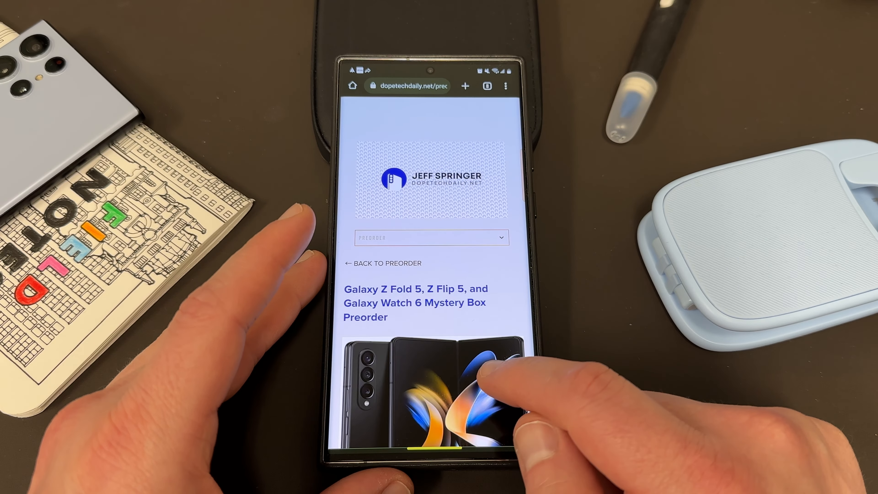
{"action": "scroll", "scroll_direction": "down", "scroll_amount": 3}
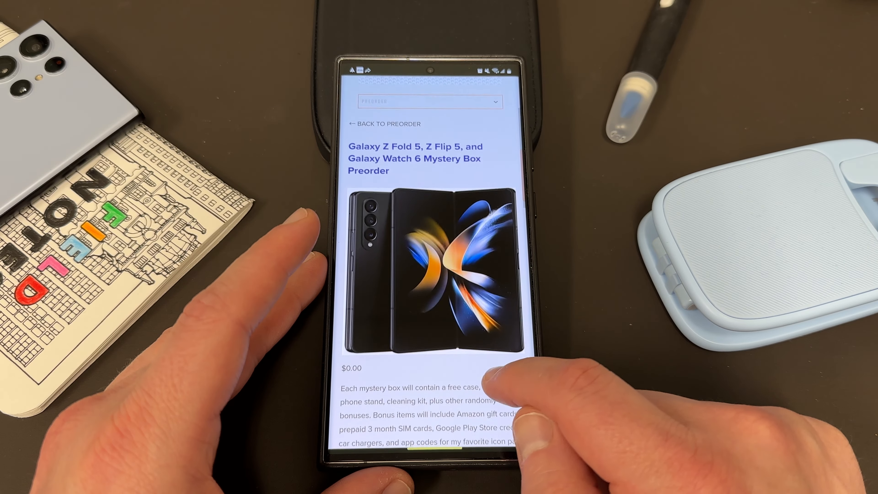
{"action": "scroll", "scroll_direction": "down", "scroll_amount": 3}
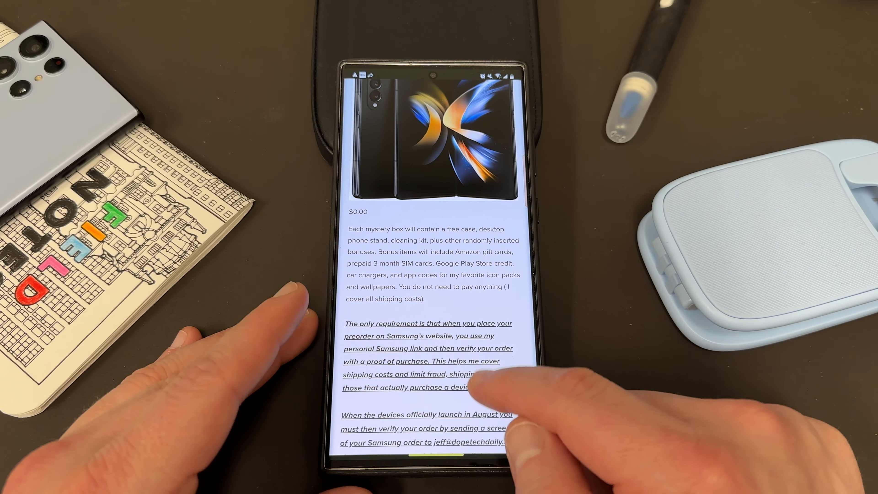
{"action": "scroll", "scroll_direction": "down", "scroll_amount": 3}
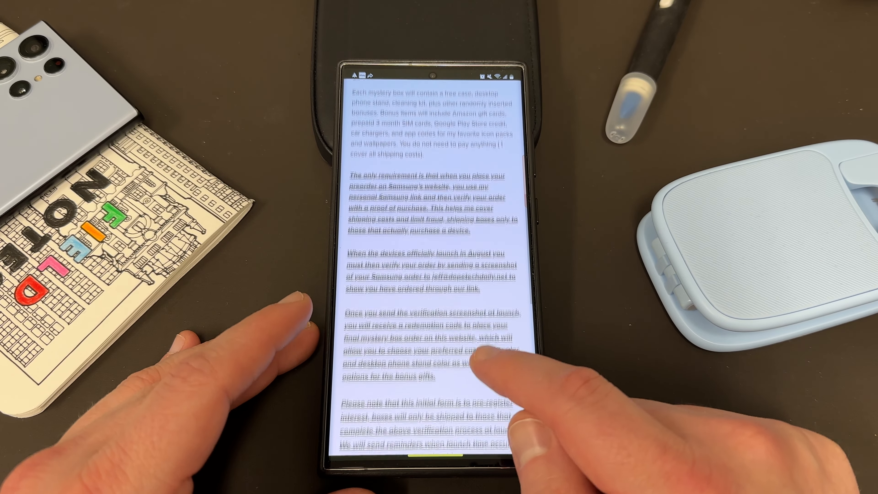
{"action": "scroll", "scroll_direction": "down", "scroll_amount": 3}
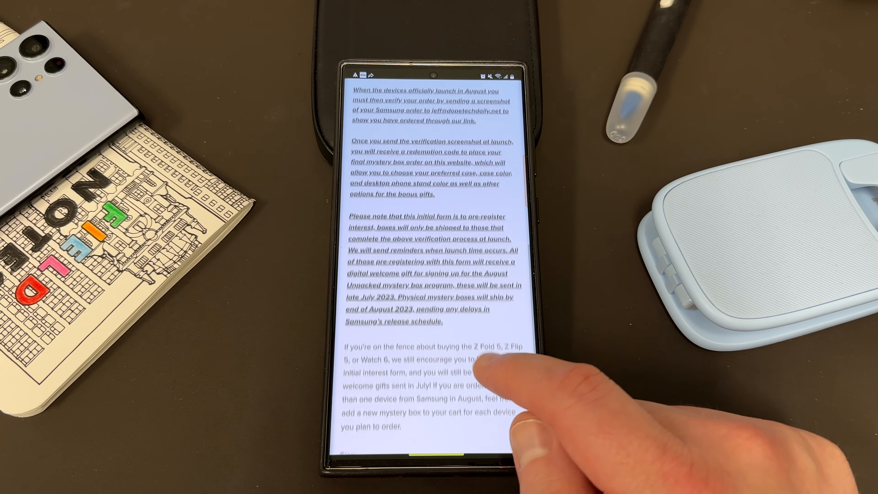
{"action": "scroll", "scroll_direction": "down", "scroll_amount": 3}
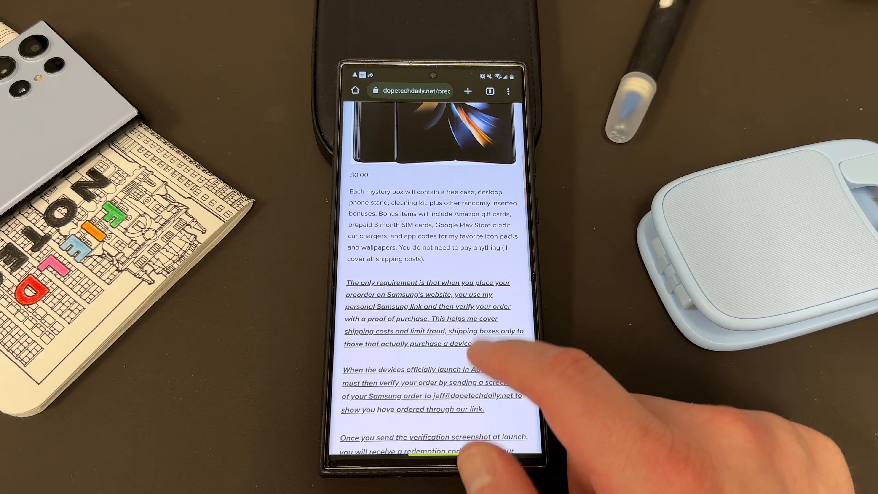
{"action": "scroll", "scroll_direction": "down", "scroll_amount": 3}
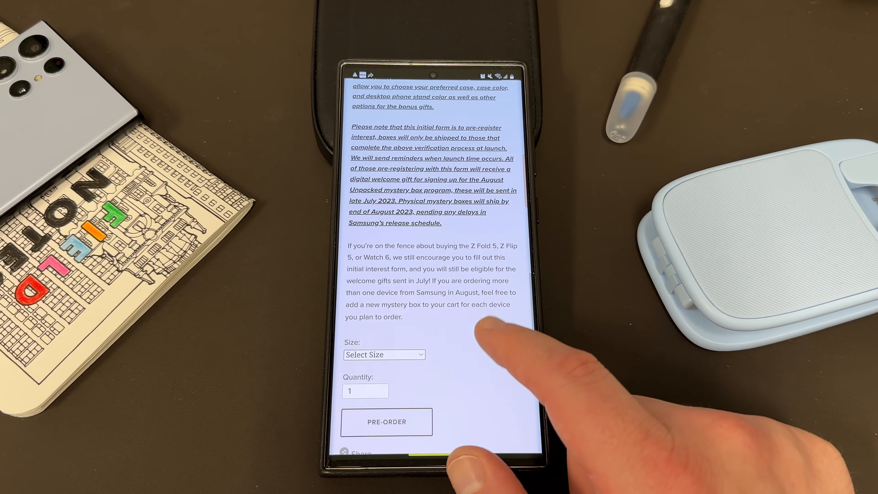
{"action": "scroll", "scroll_direction": "down", "scroll_amount": 3}
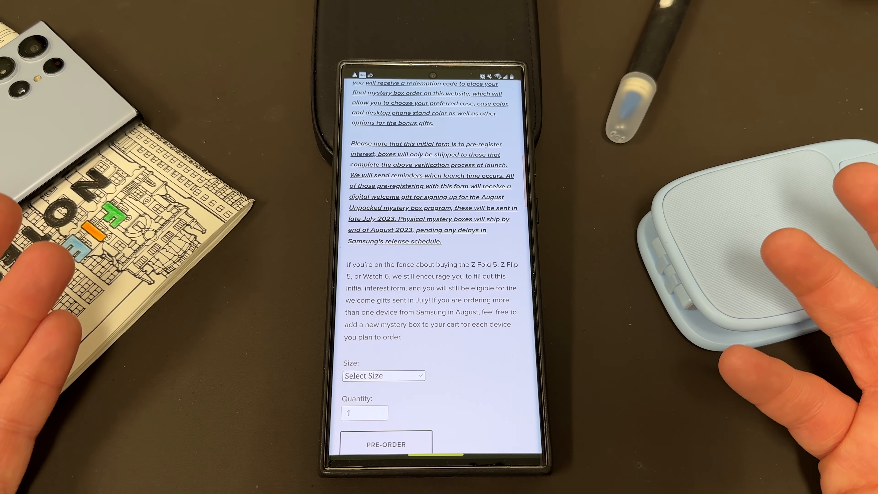
- Choose Galaxy Watch 6 Pro as the size and add the mystery box to the cart
{"action": "left_click", "coordinate": [383, 375]}
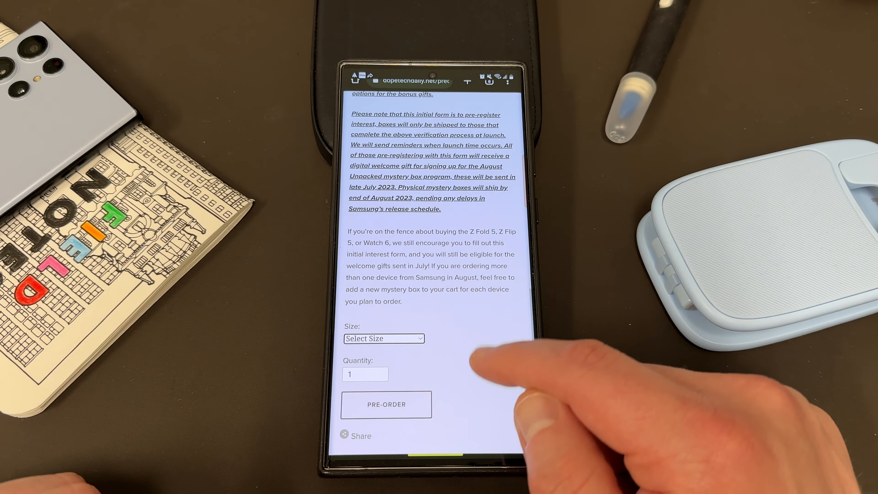
{"action": "left_click", "coordinate": [383, 339]}
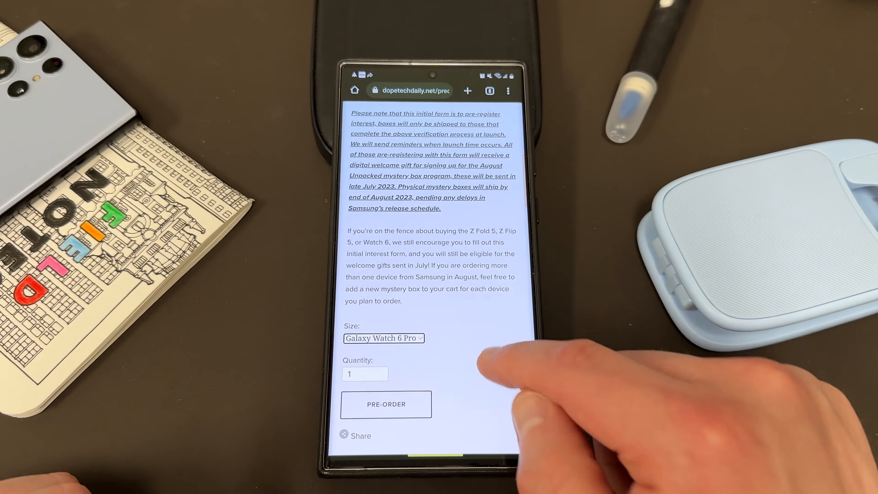
{"action": "left_click", "coordinate": [386, 404]}
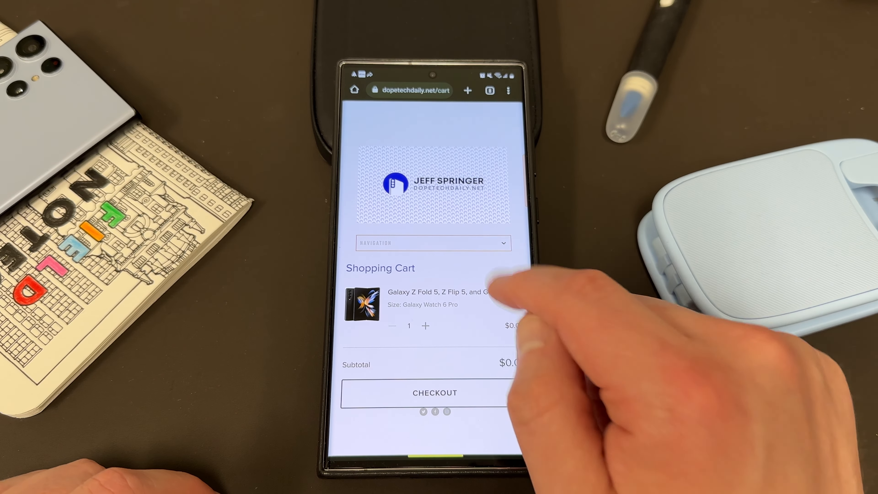
- Proceed from the cart to checkout and look over the sign-up form
{"action": "left_click", "coordinate": [433, 242]}
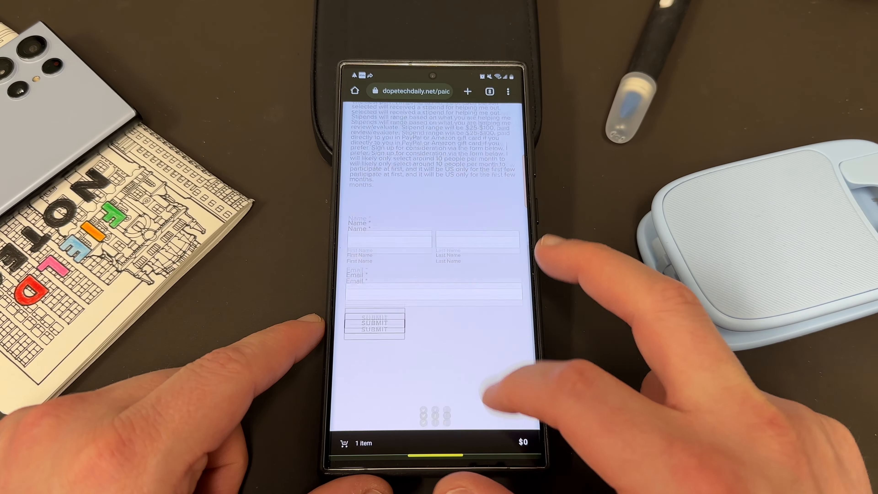
{"action": "scroll", "scroll_direction": "down", "scroll_amount": 3}
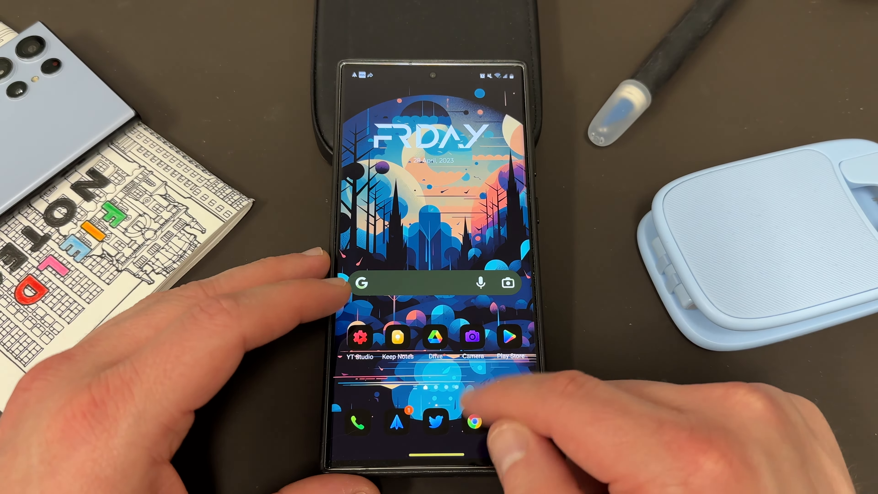
- Scroll QuickStar's store listing and expand its full What's new version history
{"action": "scroll", "scroll_direction": "up", "scroll_amount": 3}
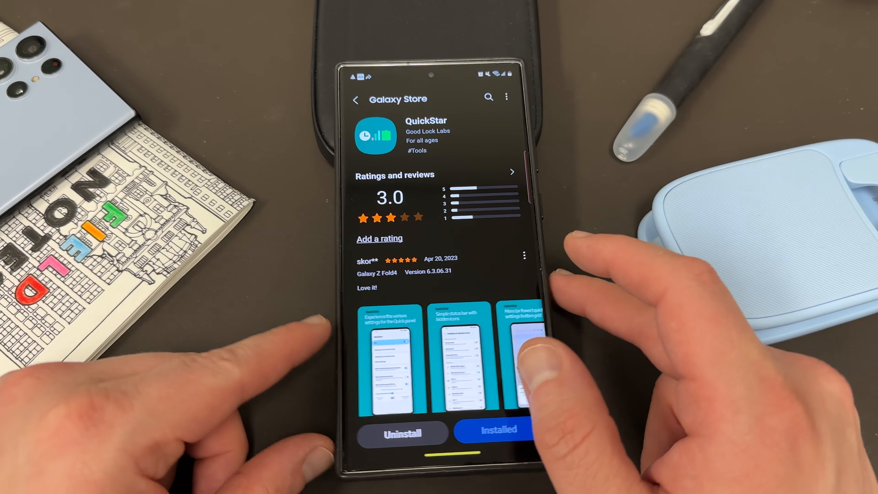
{"action": "scroll", "scroll_direction": "down", "scroll_amount": 3}
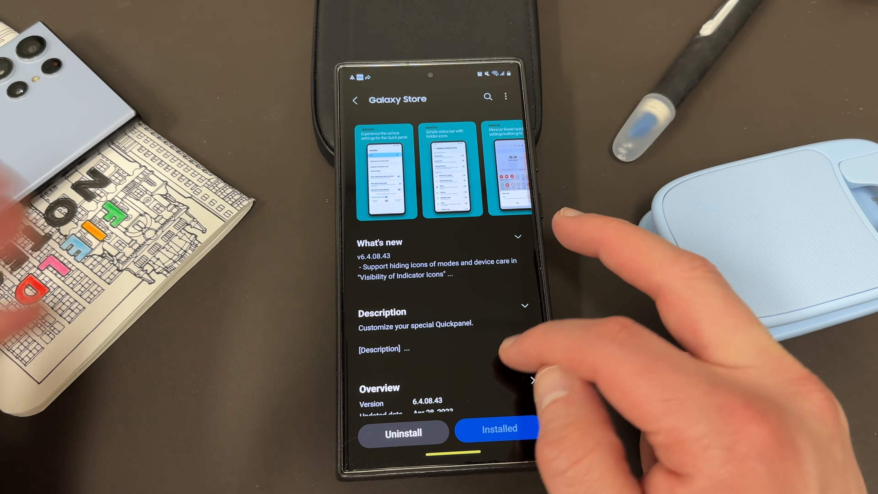
{"action": "scroll", "scroll_direction": "down", "scroll_amount": 3}
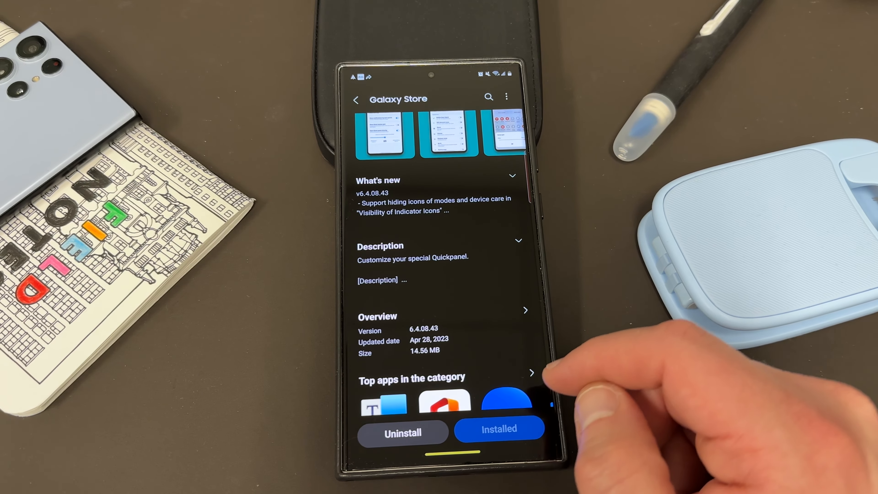
{"action": "left_click", "coordinate": [510, 176]}
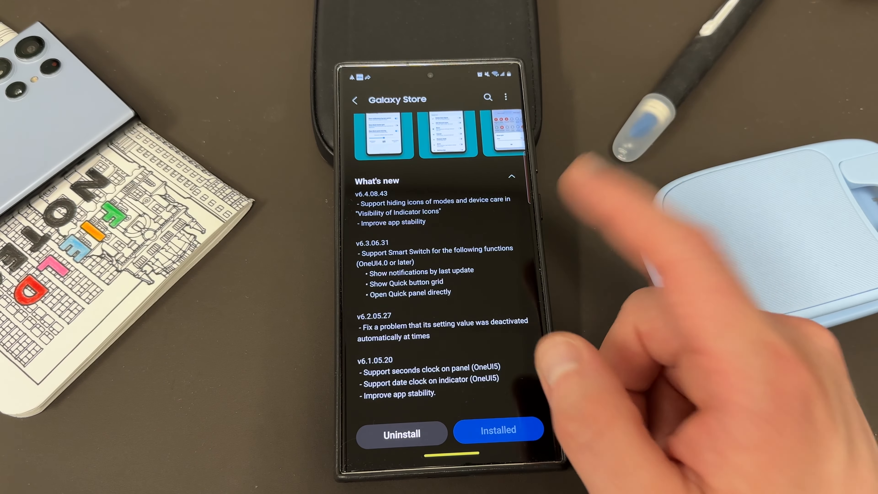
{"action": "mouse_move", "coordinate": [588, 224]}
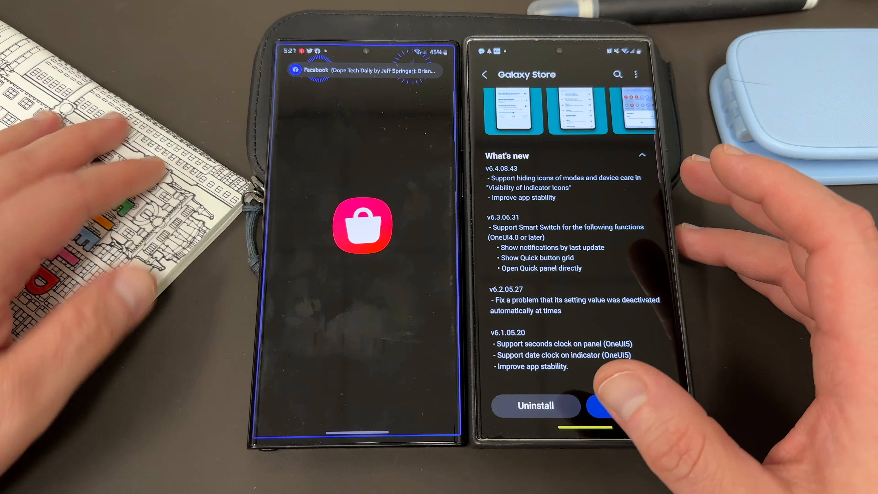
- Launch QuickStar from Galaxy Store Updates on the first phone and from its store page on the second
{"action": "left_click", "coordinate": [425, 409]}
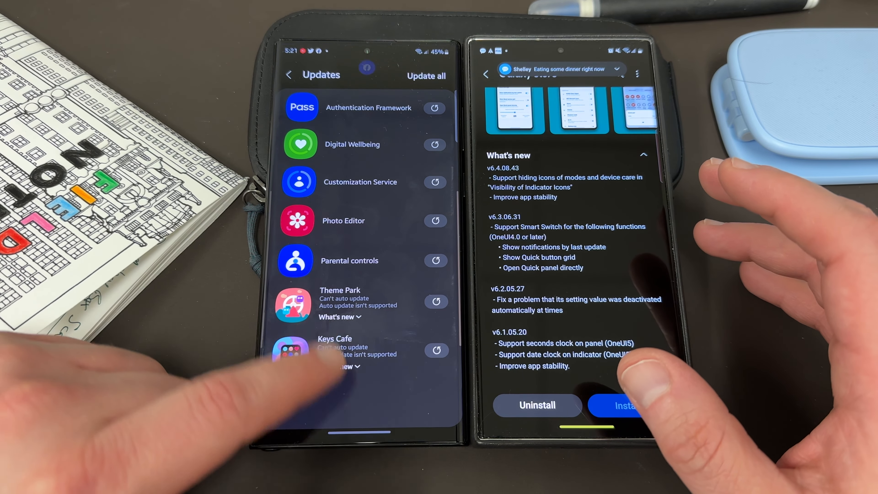
{"action": "left_click", "coordinate": [624, 405]}
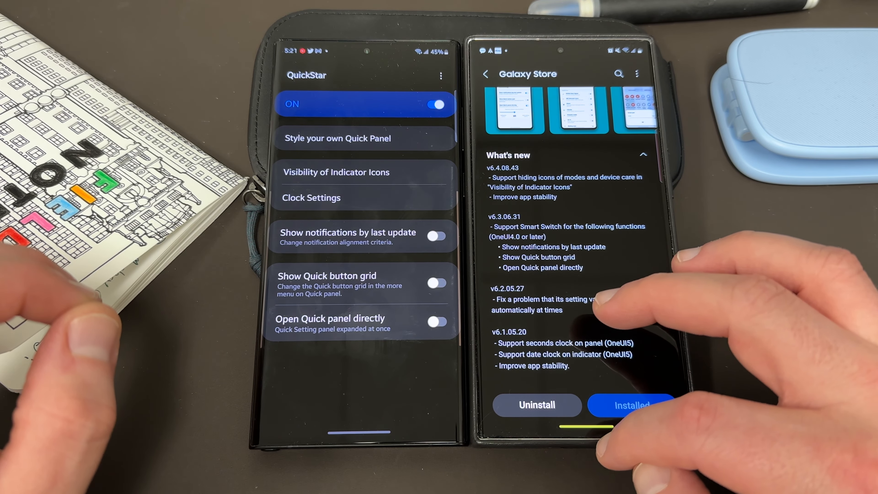
{"action": "left_click", "coordinate": [485, 73]}
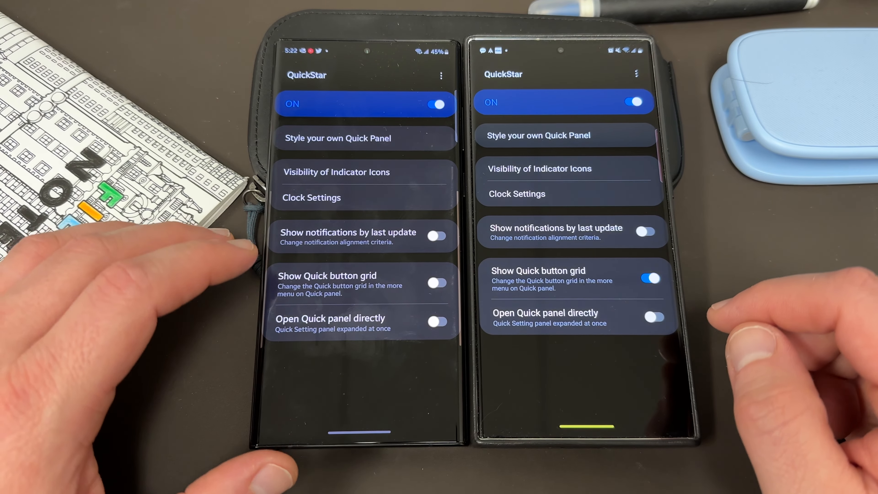
- Review the Visibility of Indicator Icons list and return to QuickStar's main settings
{"action": "left_click", "coordinate": [338, 172]}
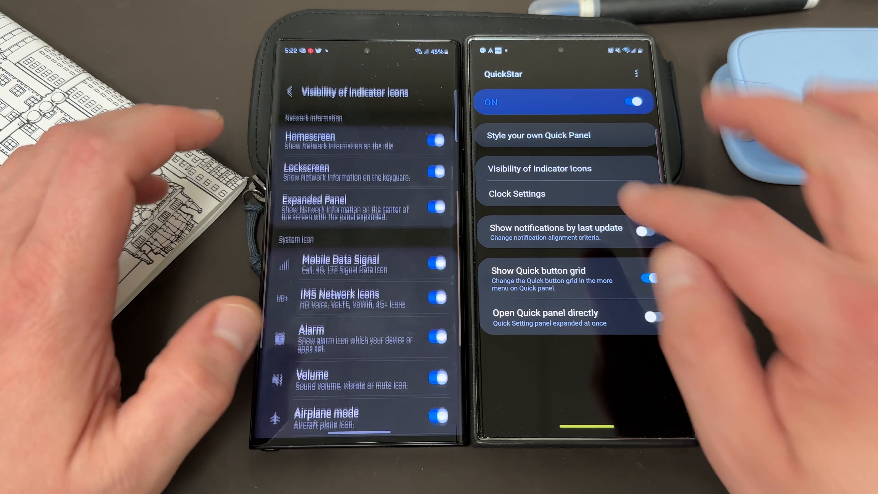
{"action": "left_click", "coordinate": [539, 168]}
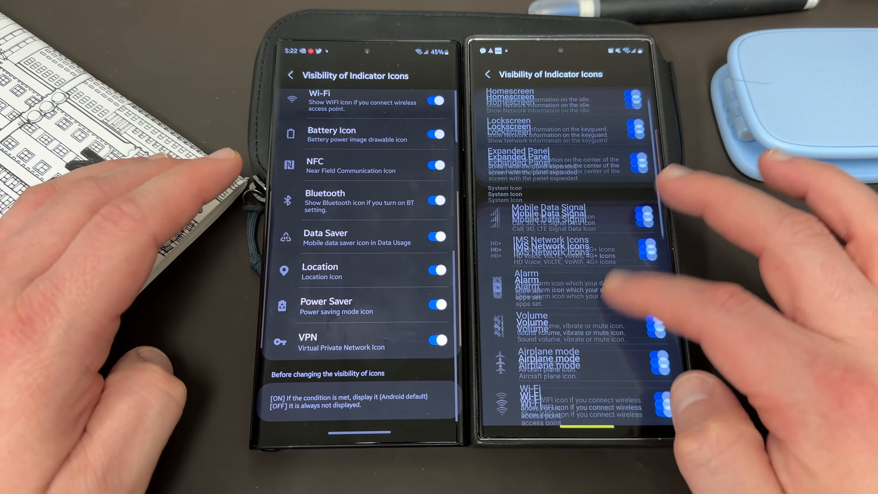
{"action": "scroll", "scroll_direction": "down", "scroll_amount": 3}
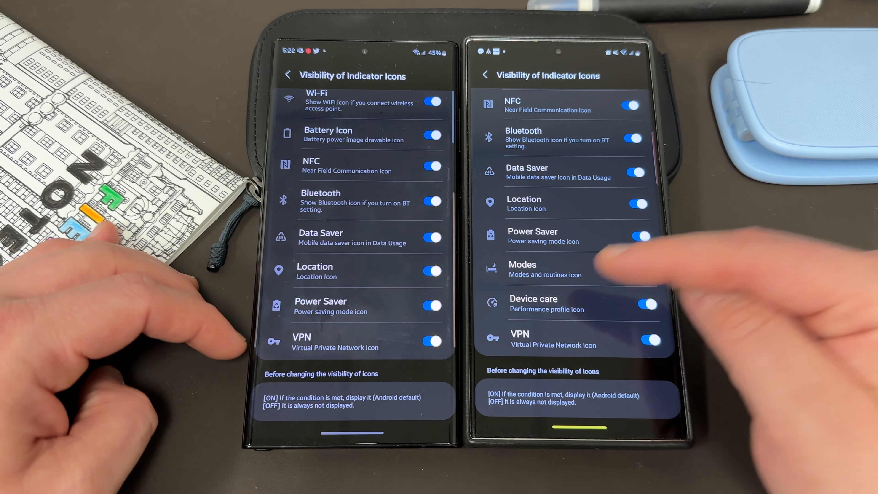
{"action": "left_click", "coordinate": [287, 74]}
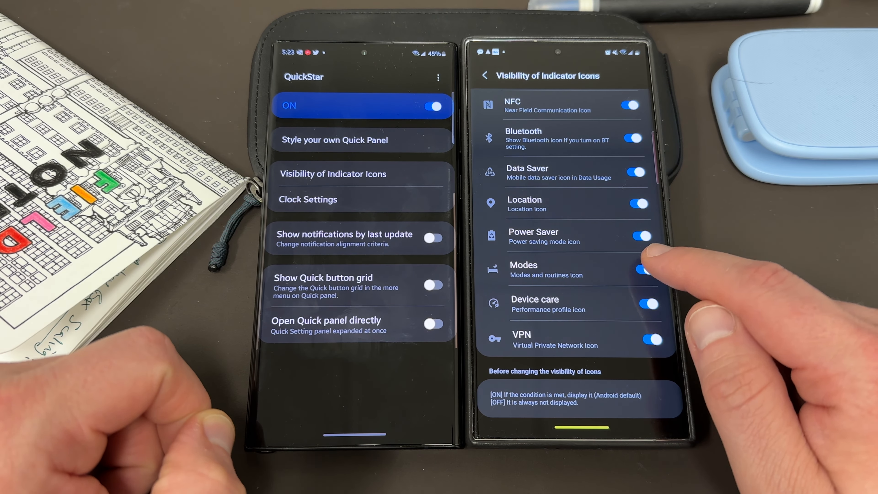
- Switch the Modes and routines indicator icon off so it no longer shows in the status bar
{"action": "left_click", "coordinate": [643, 270]}
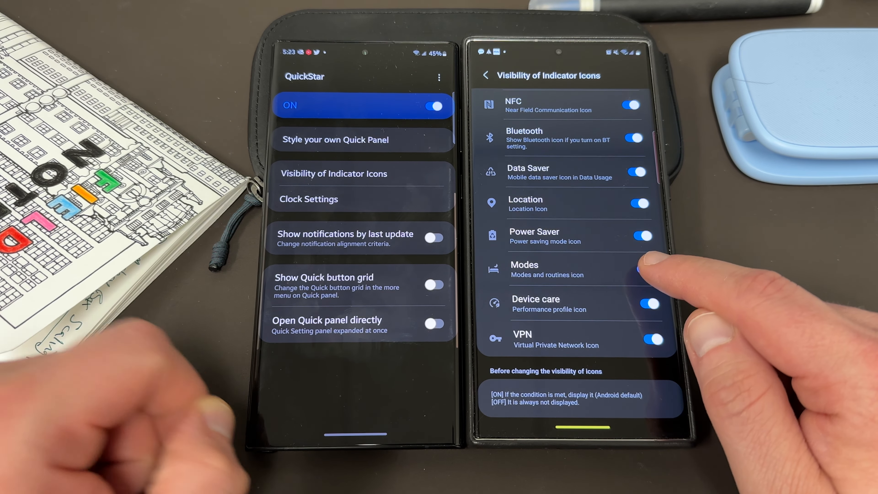
{"action": "left_click", "coordinate": [642, 270]}
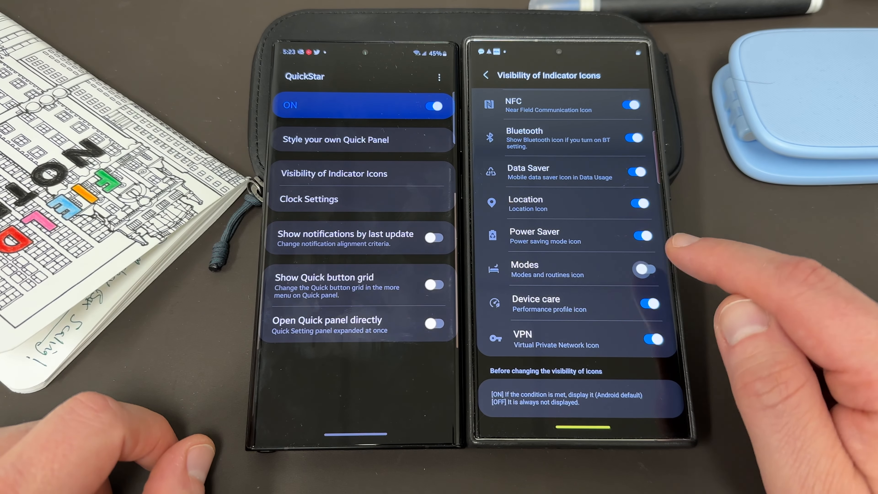
{"action": "left_click", "coordinate": [642, 269]}
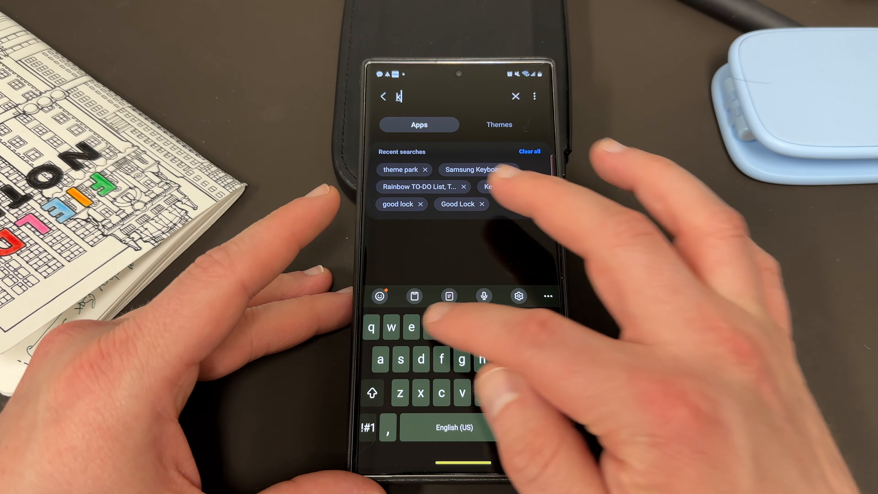
- Search Galaxy Store for 'keys cafe' and bring up the Keys Cafe app page
{"action": "type", "text": "eys ca"}
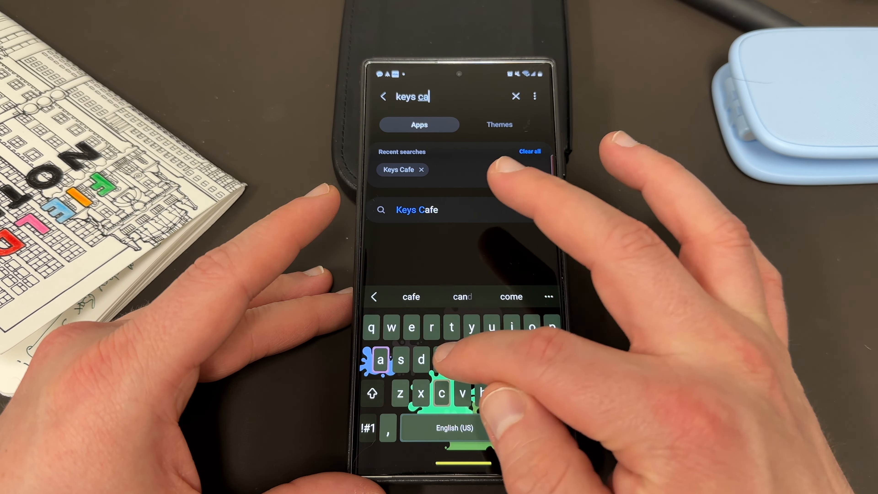
{"action": "left_click", "coordinate": [417, 210]}
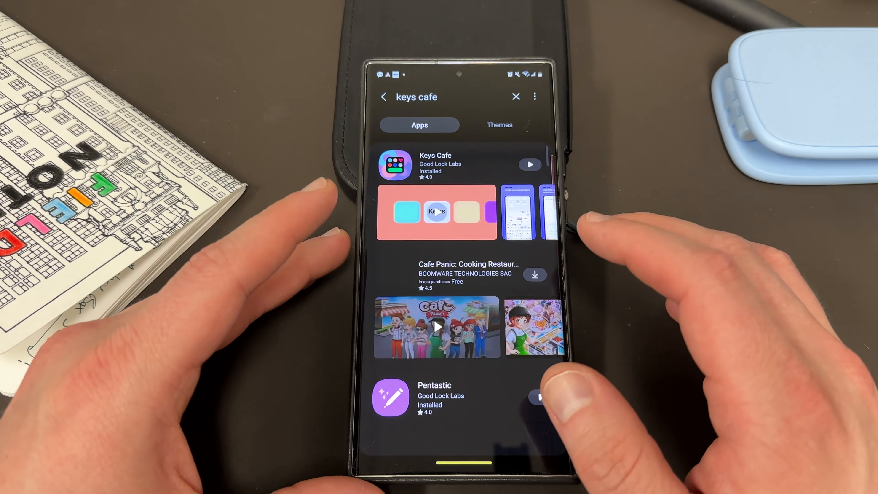
{"action": "left_click", "coordinate": [436, 164]}
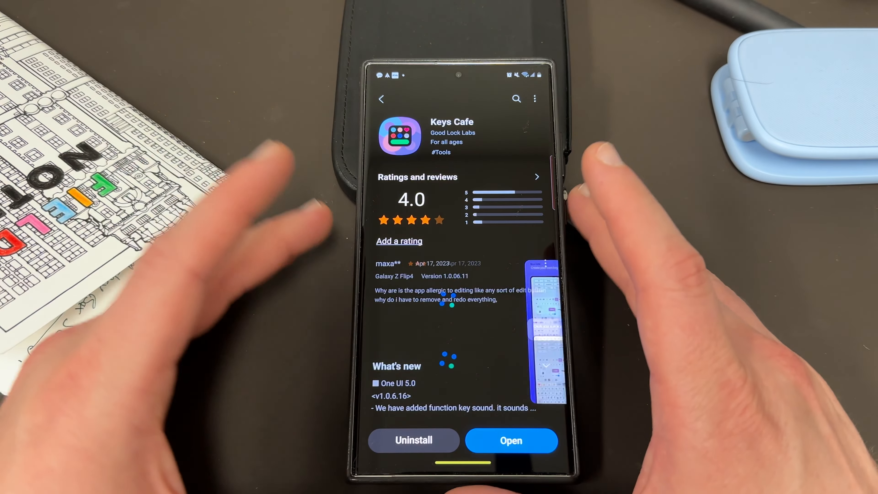
- Scroll to Keys Cafe's What's new and Overview details and expand them
{"action": "scroll", "scroll_direction": "down", "scroll_amount": 3}
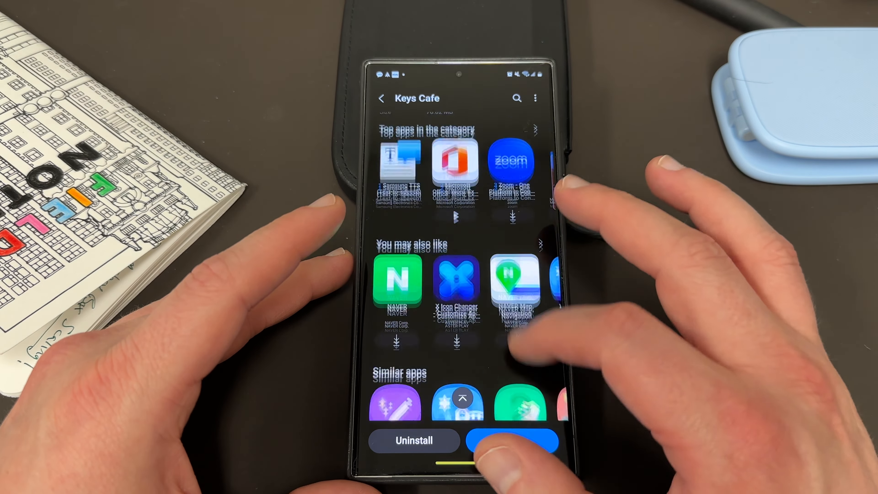
{"action": "scroll", "scroll_direction": "down", "scroll_amount": 3}
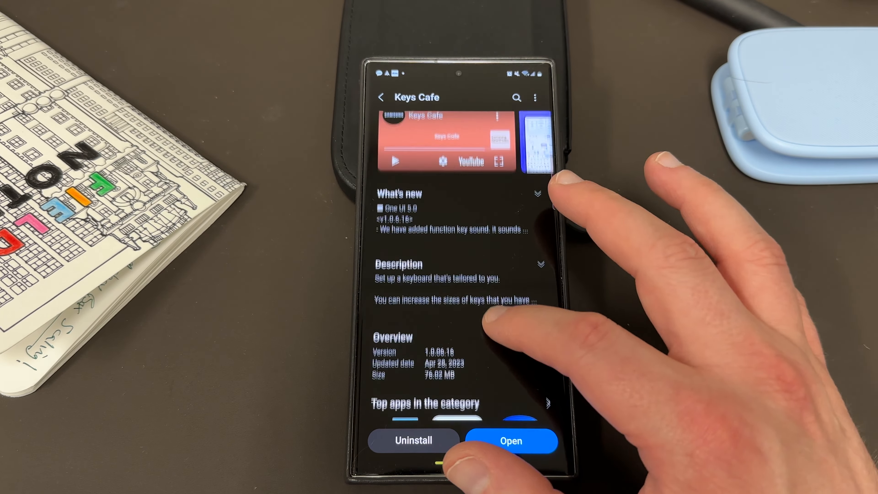
{"action": "left_click", "coordinate": [536, 193]}
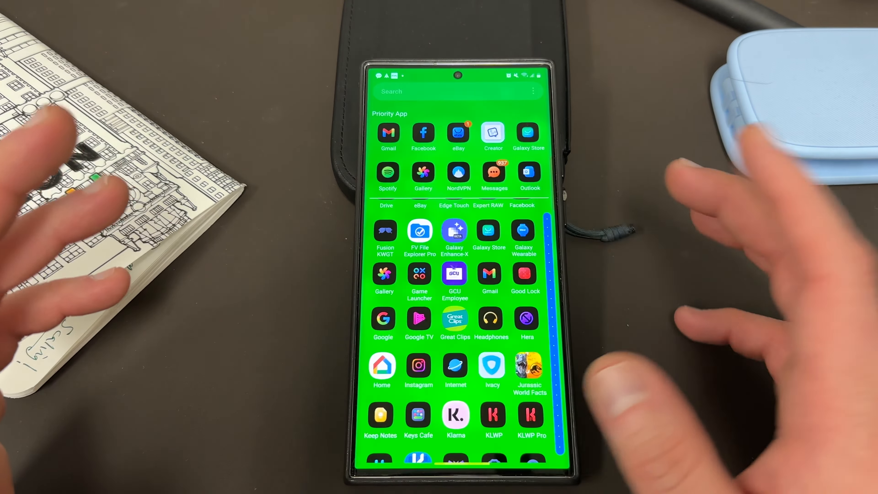
- Launch Keys Cafe from the app drawer and go to its Sound settings
{"action": "scroll", "scroll_direction": "down", "scroll_amount": 3}
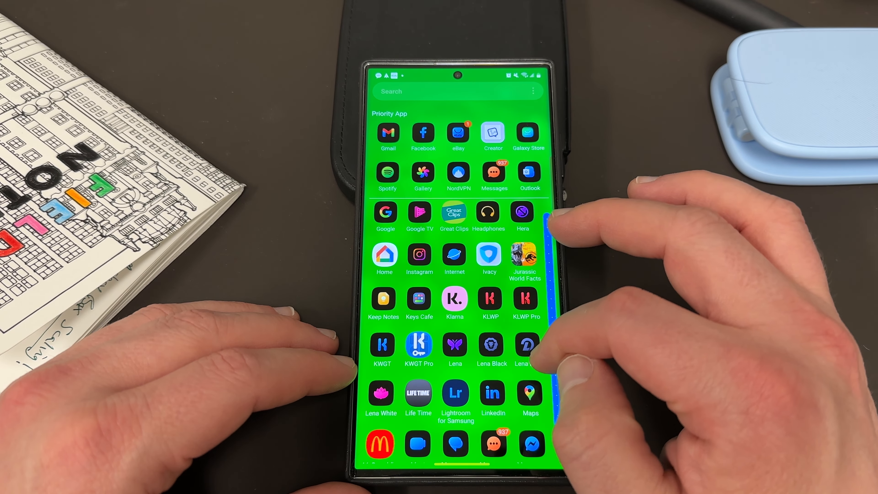
{"action": "left_click", "coordinate": [419, 297]}
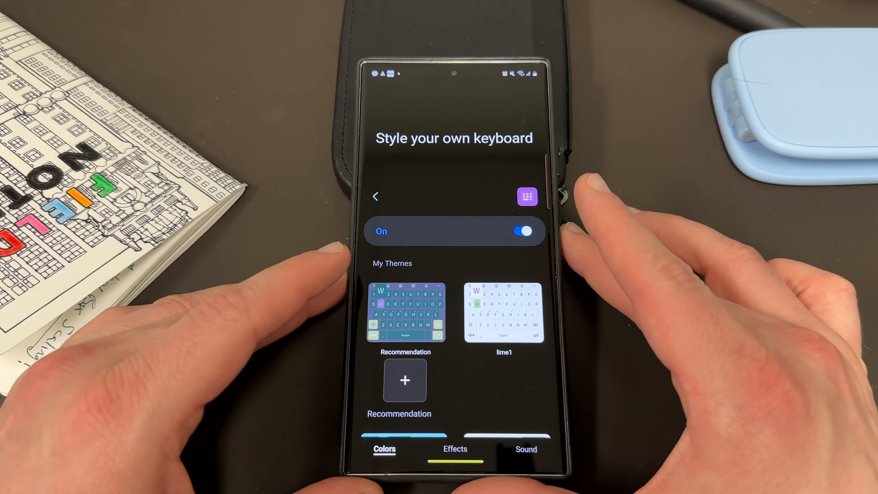
{"action": "left_click", "coordinate": [526, 450]}
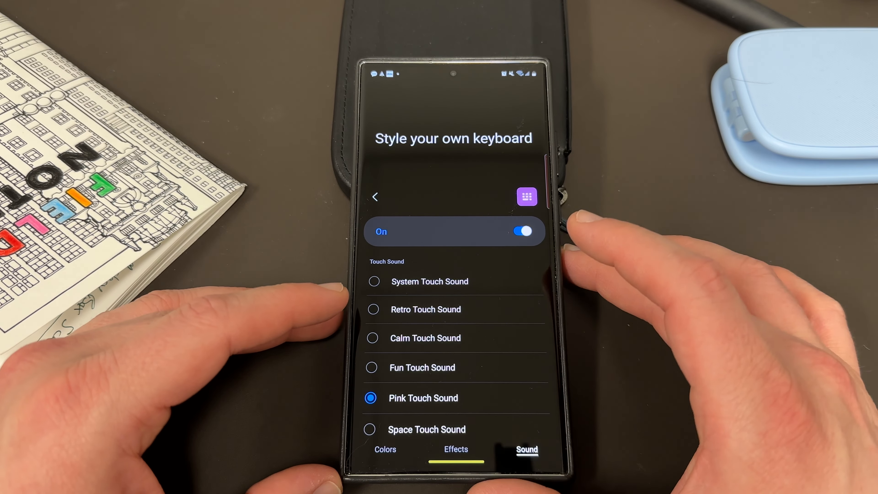
- Try Fun Touch Sound, then leave Retro Touch Sound selected
{"action": "scroll", "scroll_direction": "down", "scroll_amount": 3}
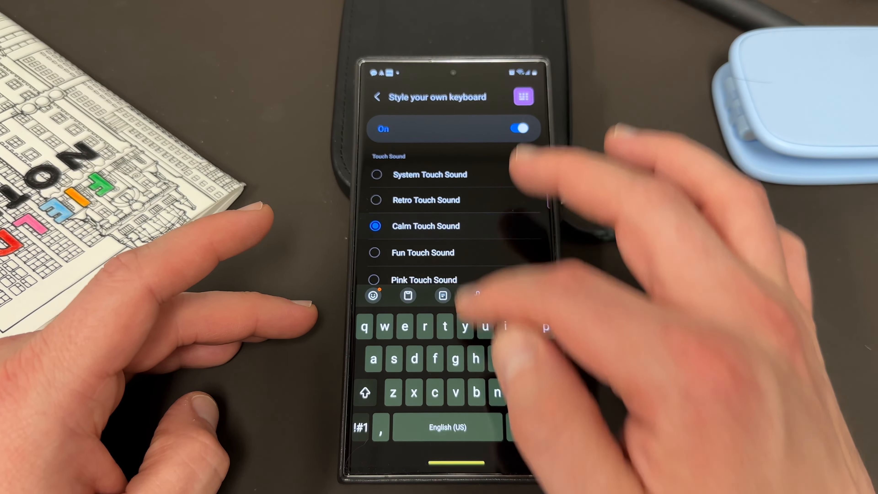
{"action": "left_click", "coordinate": [375, 253]}
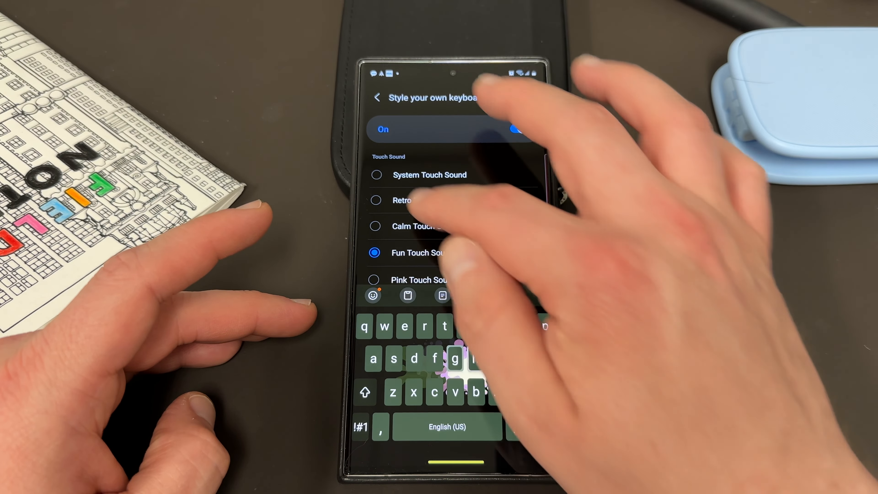
{"action": "left_click", "coordinate": [375, 200]}
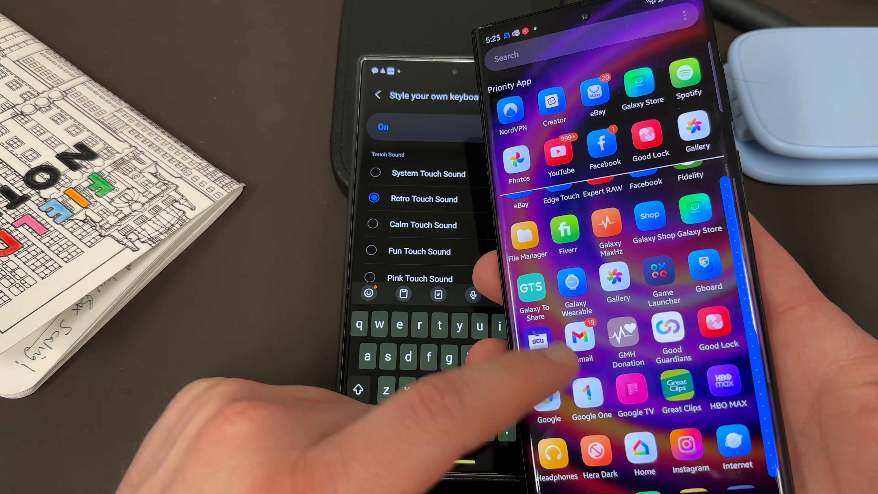
- On the second phone, accept Keys Cafe's permissions notice and enter Style your own keyboard
{"action": "scroll", "scroll_direction": "down", "scroll_amount": 3}
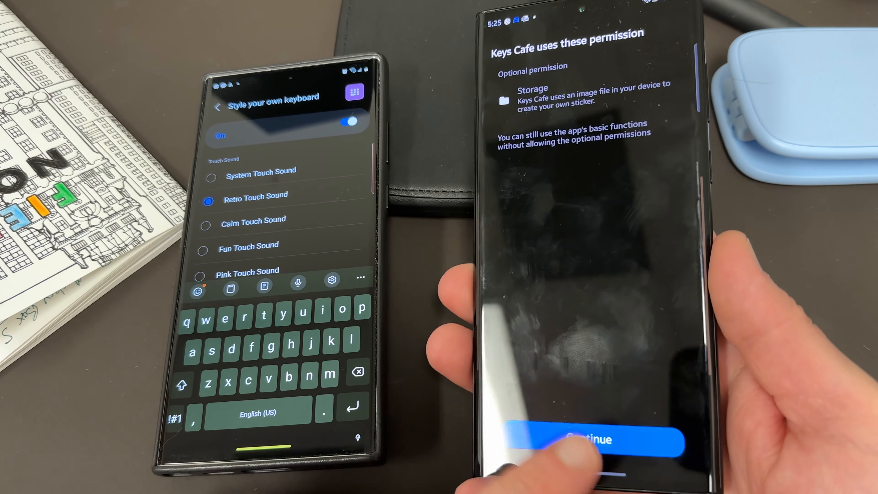
{"action": "left_click", "coordinate": [586, 439]}
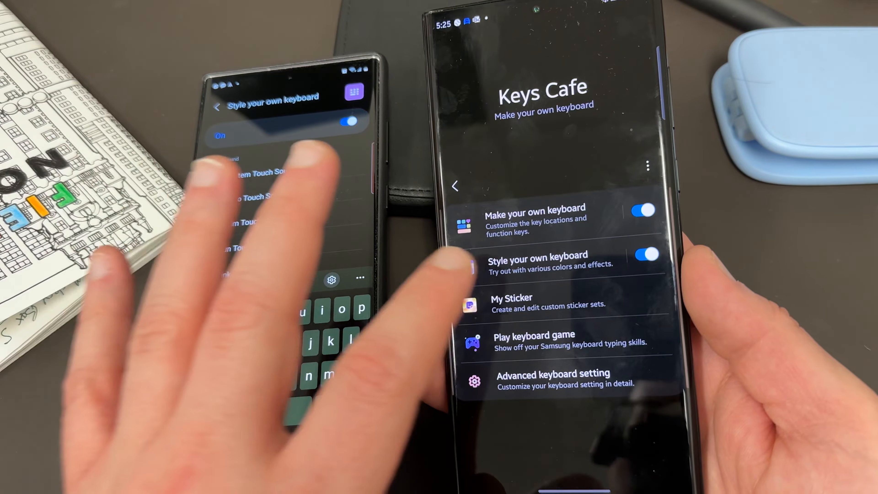
{"action": "left_click", "coordinate": [536, 259]}
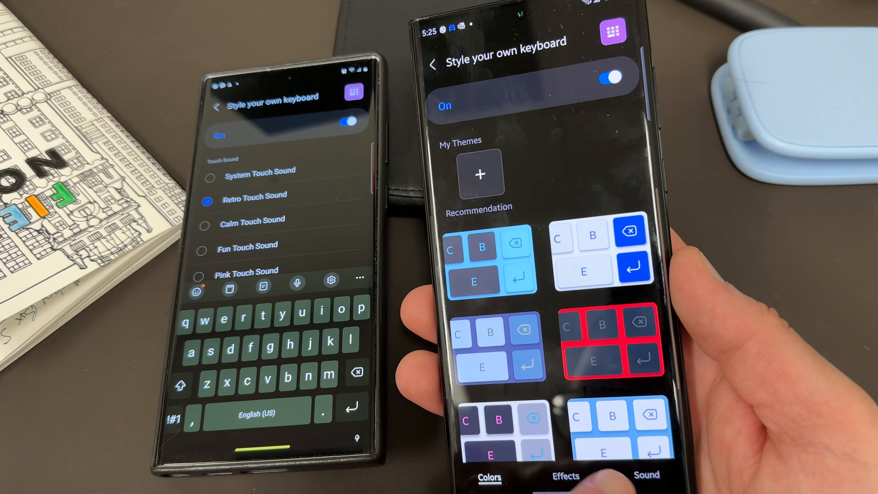